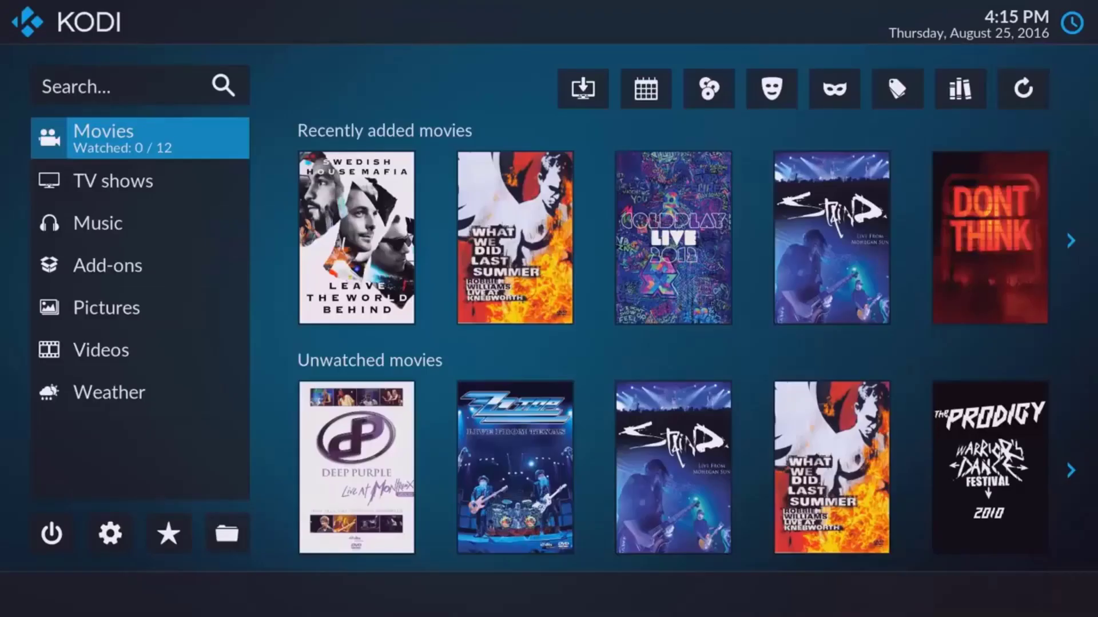
- Add a new video source in Videos > Files pointing to C:\Kodi Sources\Test Mvids
{"action": "left_click", "coordinate": [100, 350]}
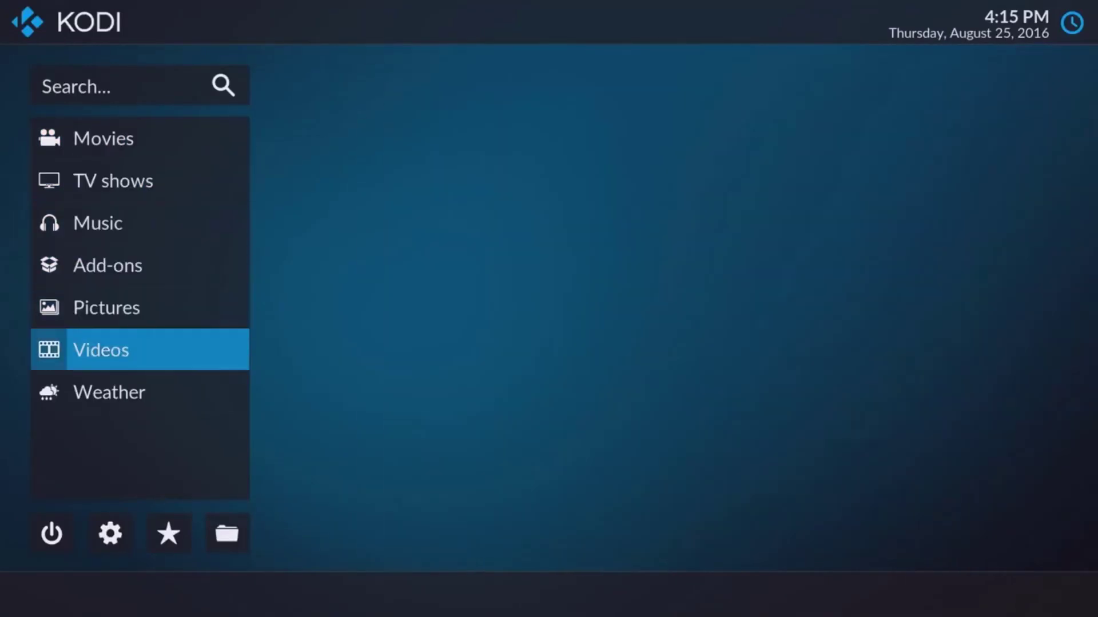
{"action": "left_click", "coordinate": [100, 350]}
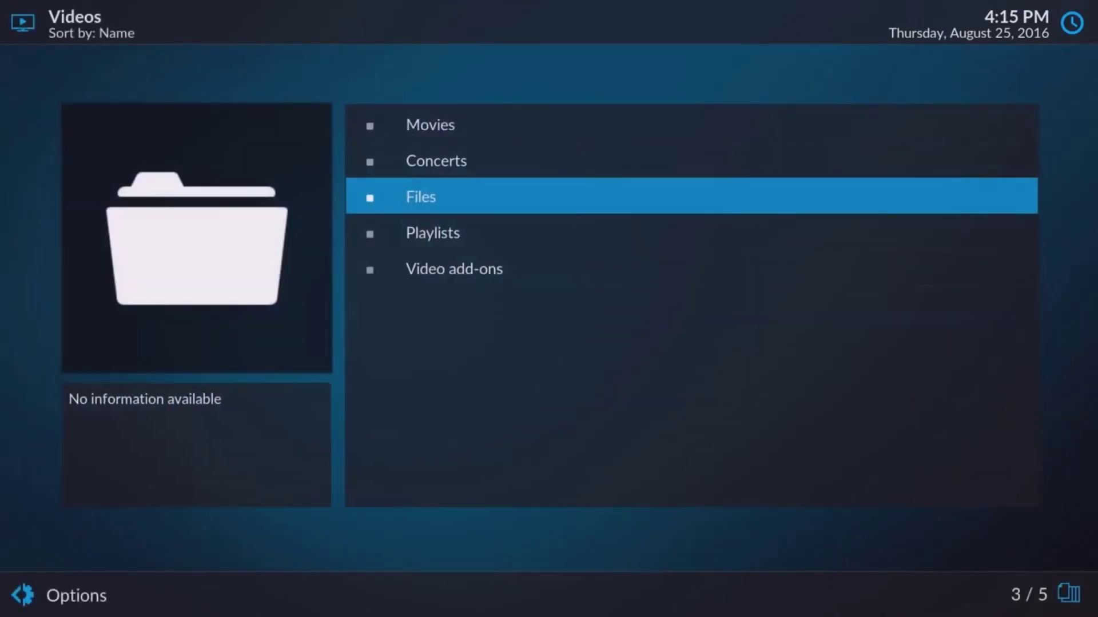
{"action": "left_click", "coordinate": [421, 196]}
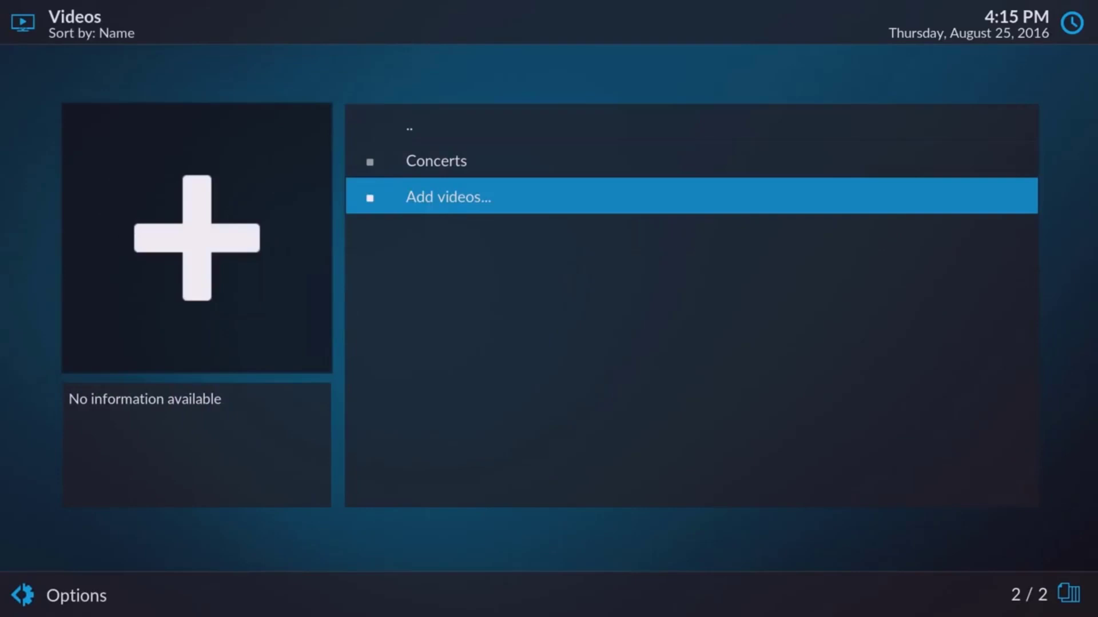
{"action": "left_click", "coordinate": [447, 197]}
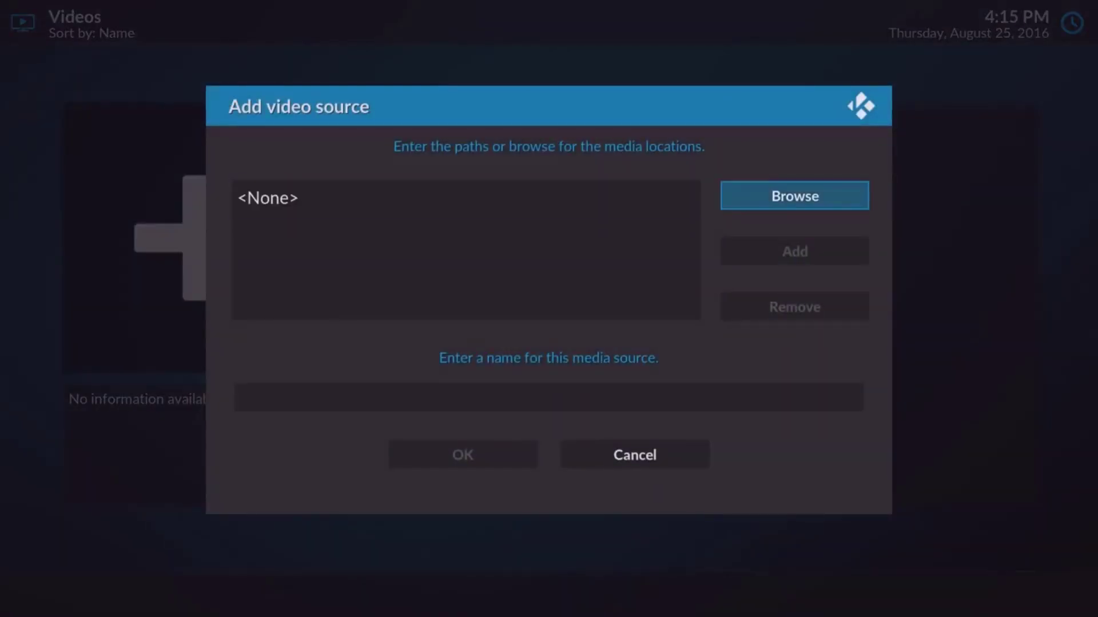
{"action": "left_click", "coordinate": [793, 196]}
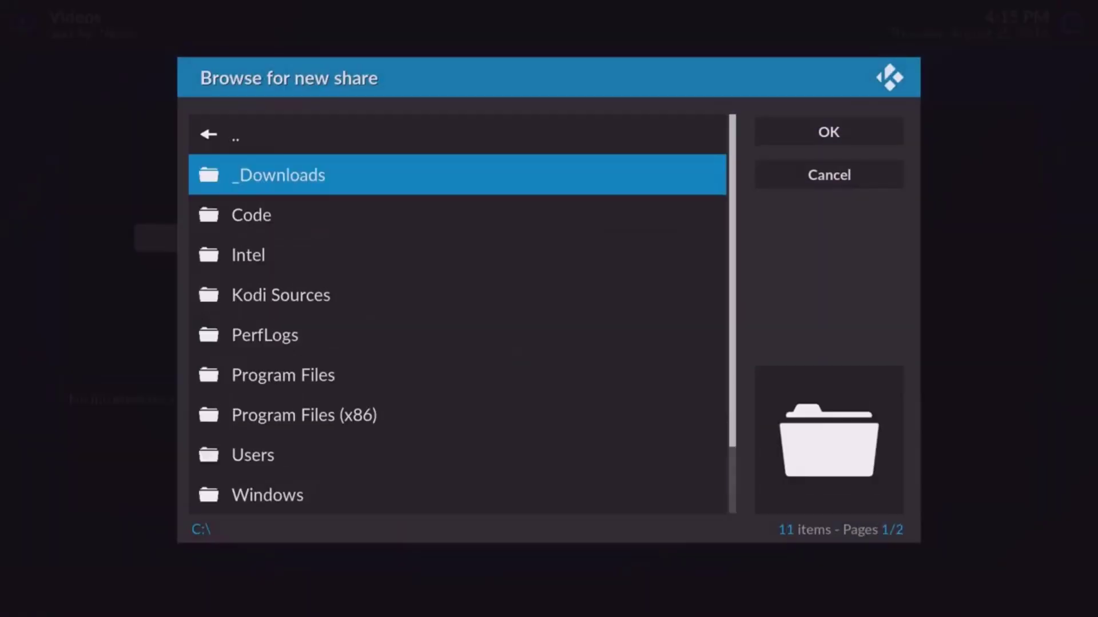
{"action": "double_click", "coordinate": [281, 295]}
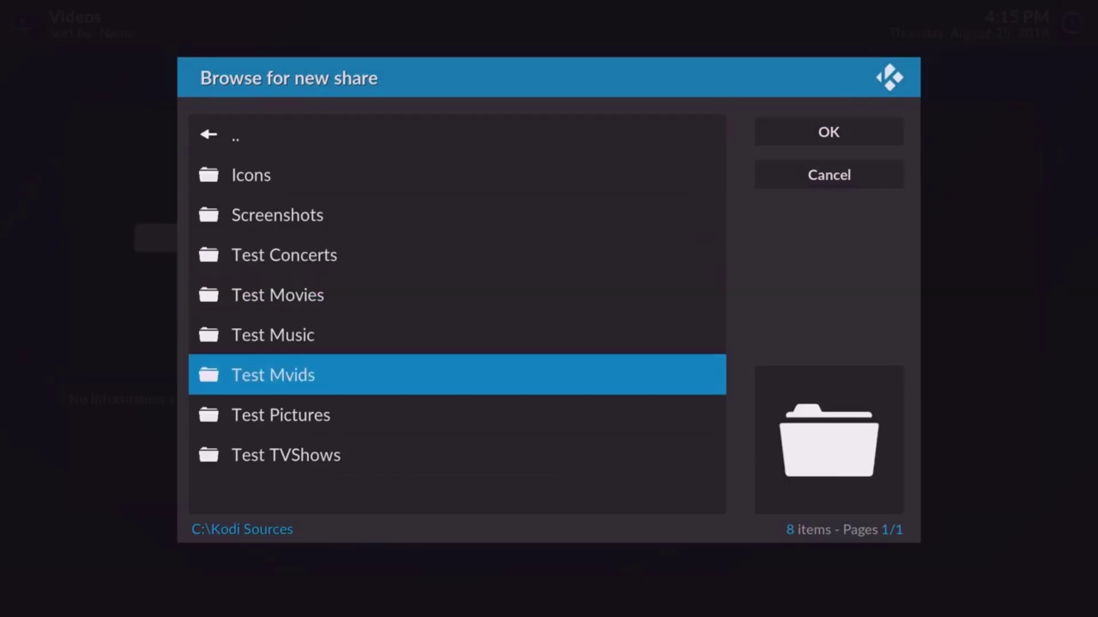
{"action": "left_click", "coordinate": [828, 132]}
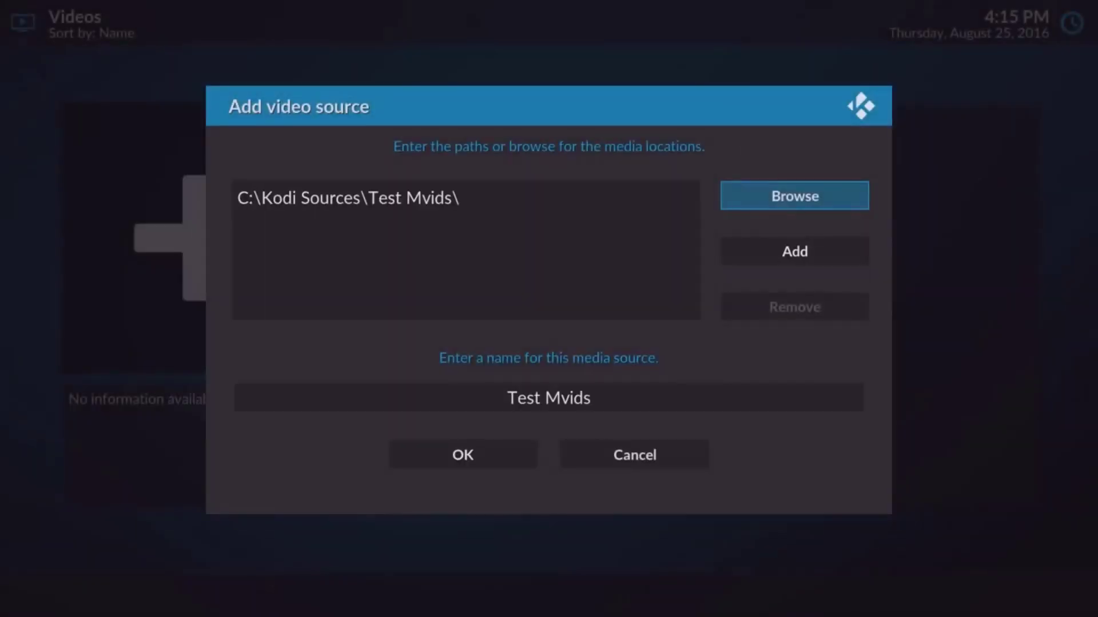
- Rename the new media source to 'Mvids'
{"action": "left_click", "coordinate": [548, 397]}
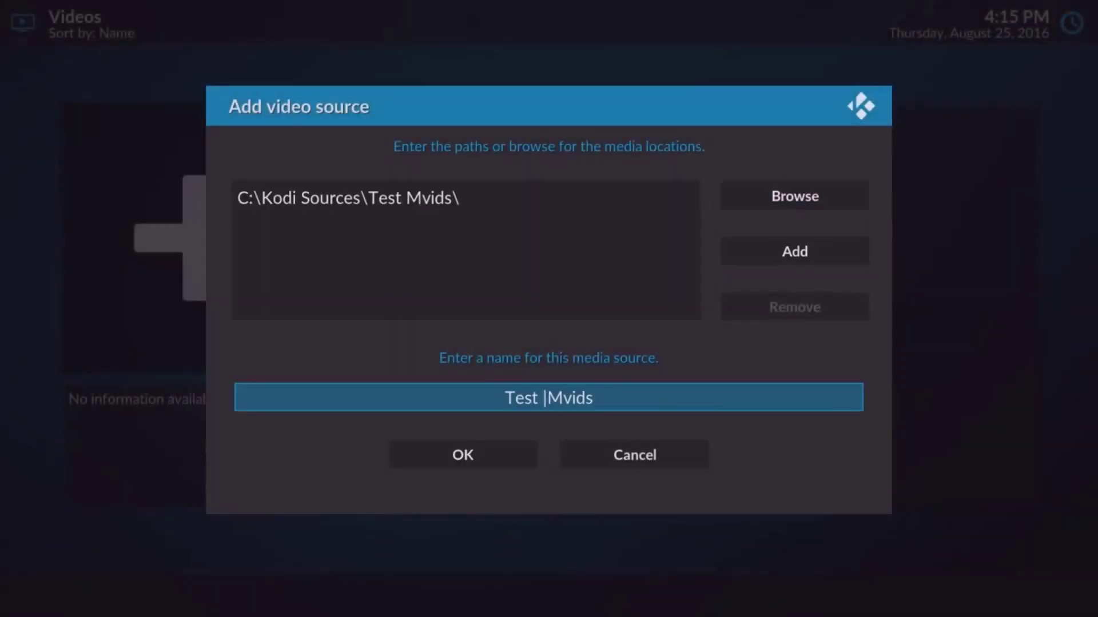
{"action": "left_click", "coordinate": [549, 398]}
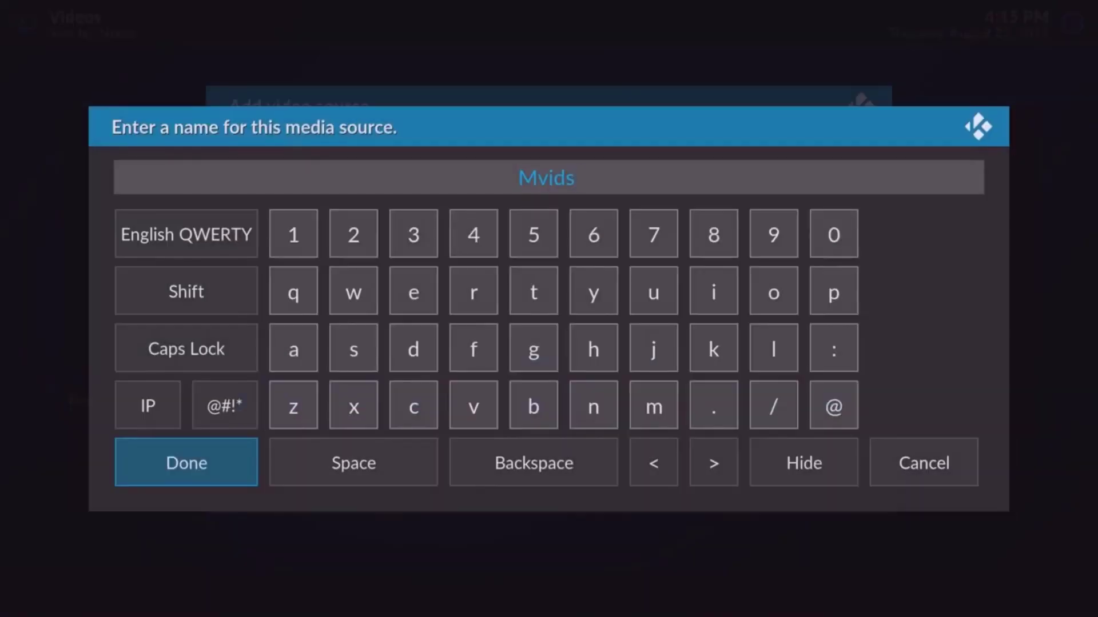
{"action": "left_click", "coordinate": [186, 462]}
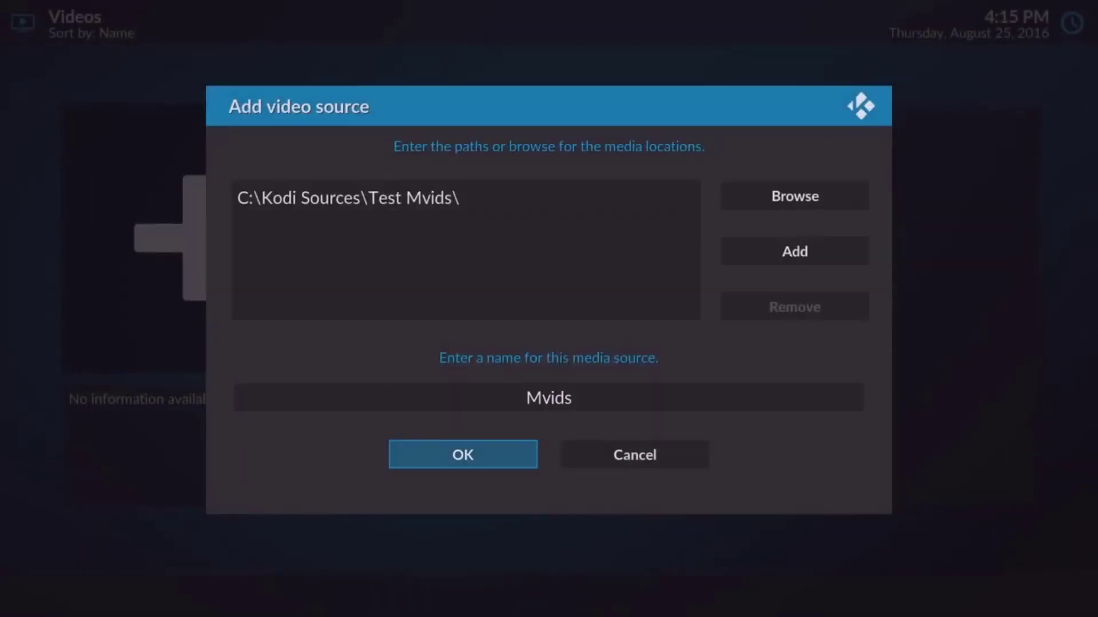
- Save the Mvids source as Music videos content and agree to refresh its items' information
{"action": "left_click", "coordinate": [461, 455]}
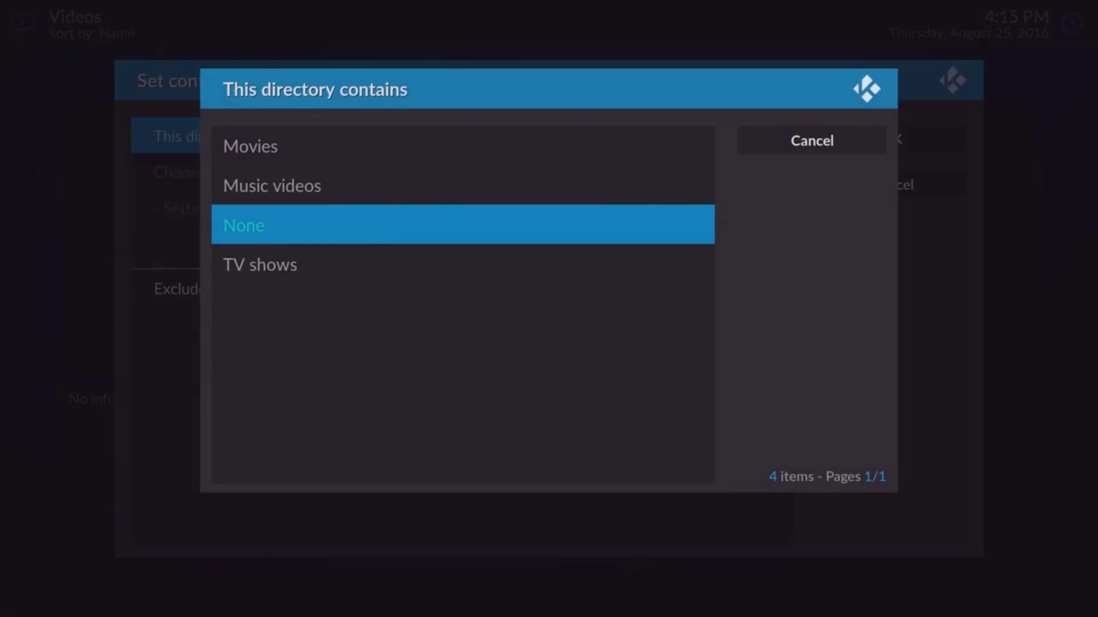
{"action": "left_click", "coordinate": [271, 185]}
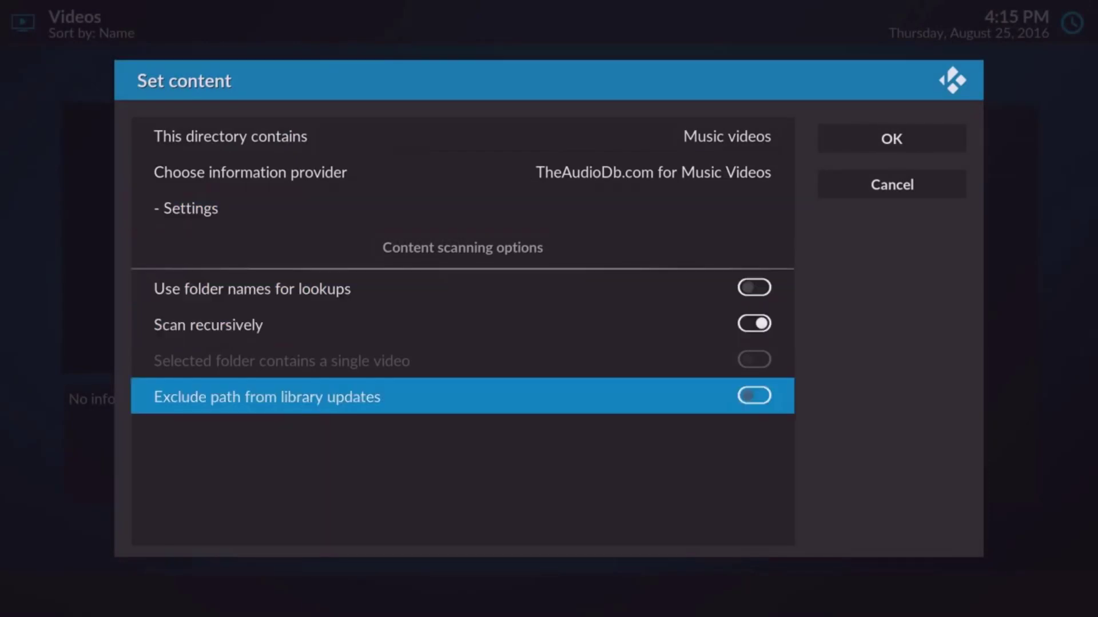
{"action": "left_click", "coordinate": [891, 138]}
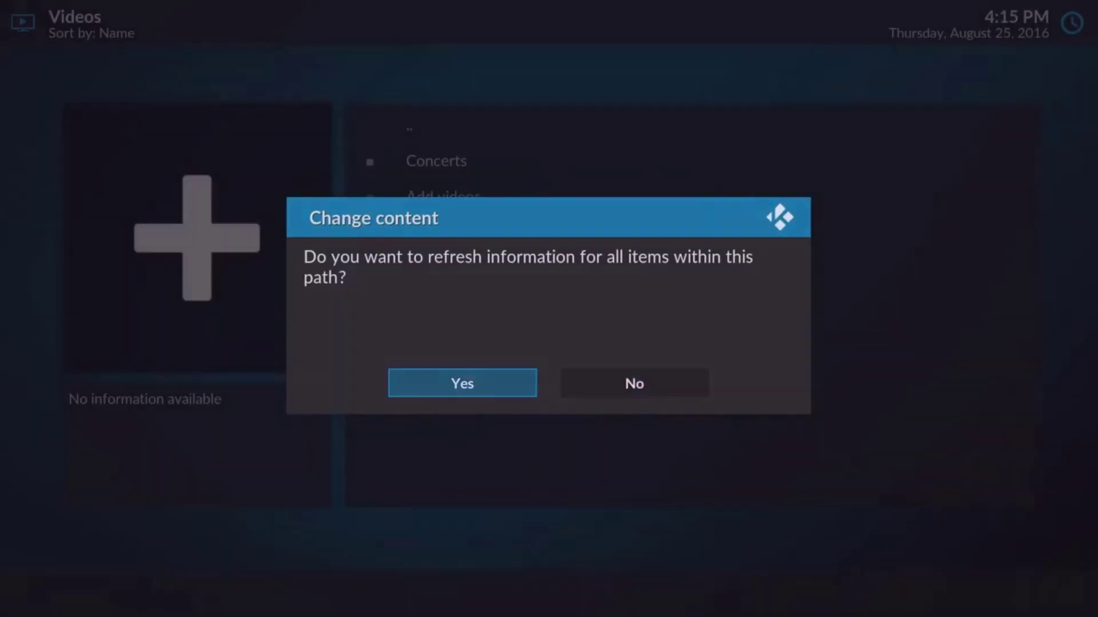
{"action": "left_click", "coordinate": [462, 383]}
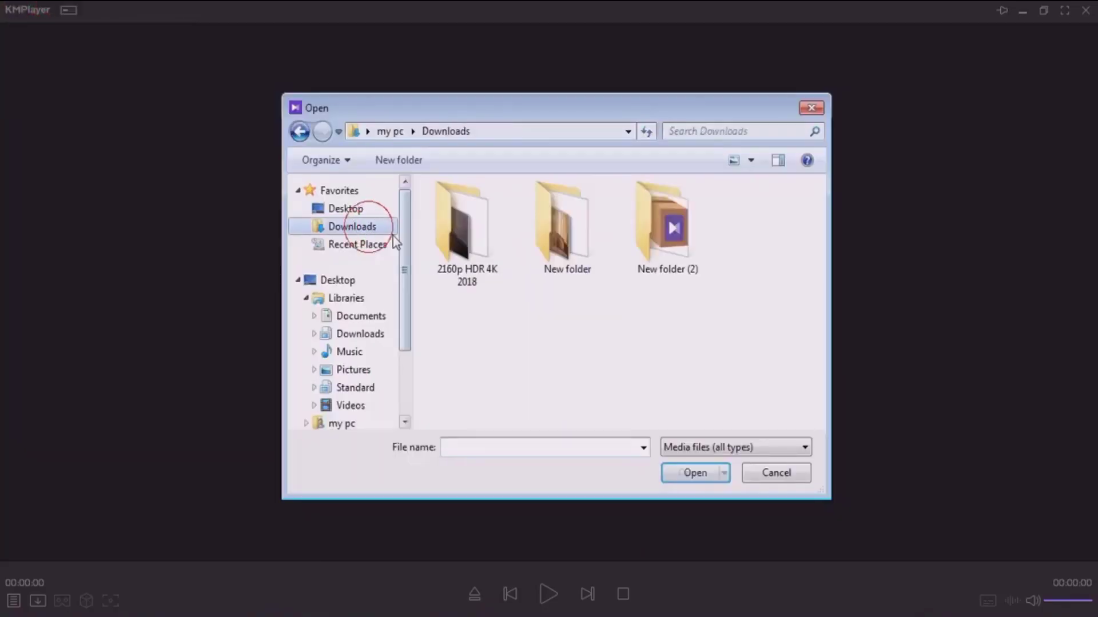
- Play the Avengers Infinity War 2160p HDR 4K 2018 file from Downloads
{"action": "double_click", "coordinate": [466, 229]}
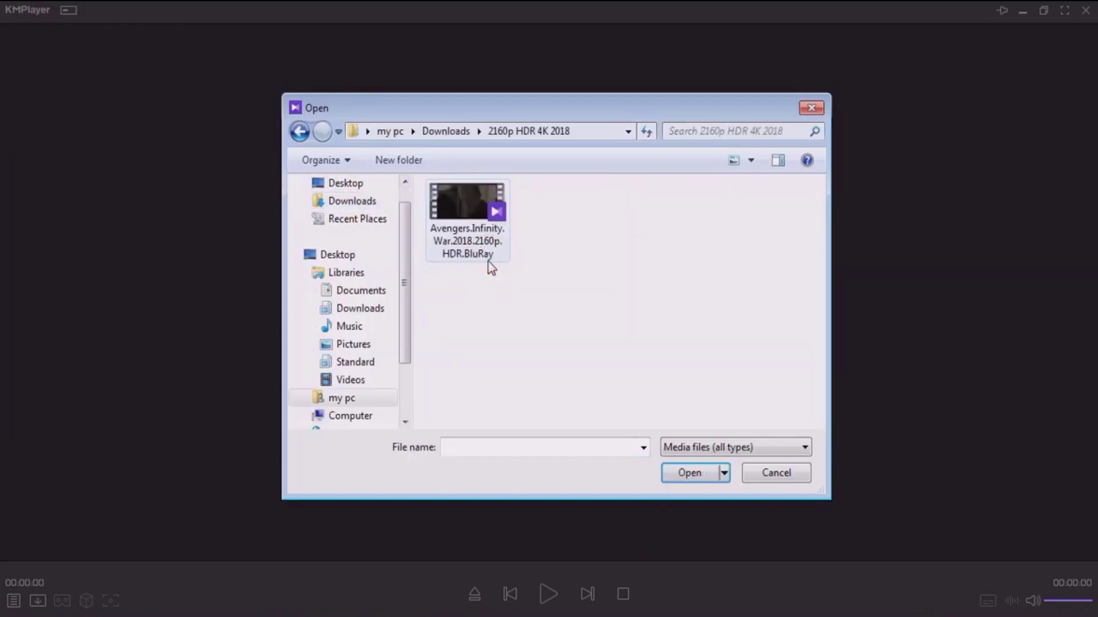
{"action": "left_click", "coordinate": [466, 217]}
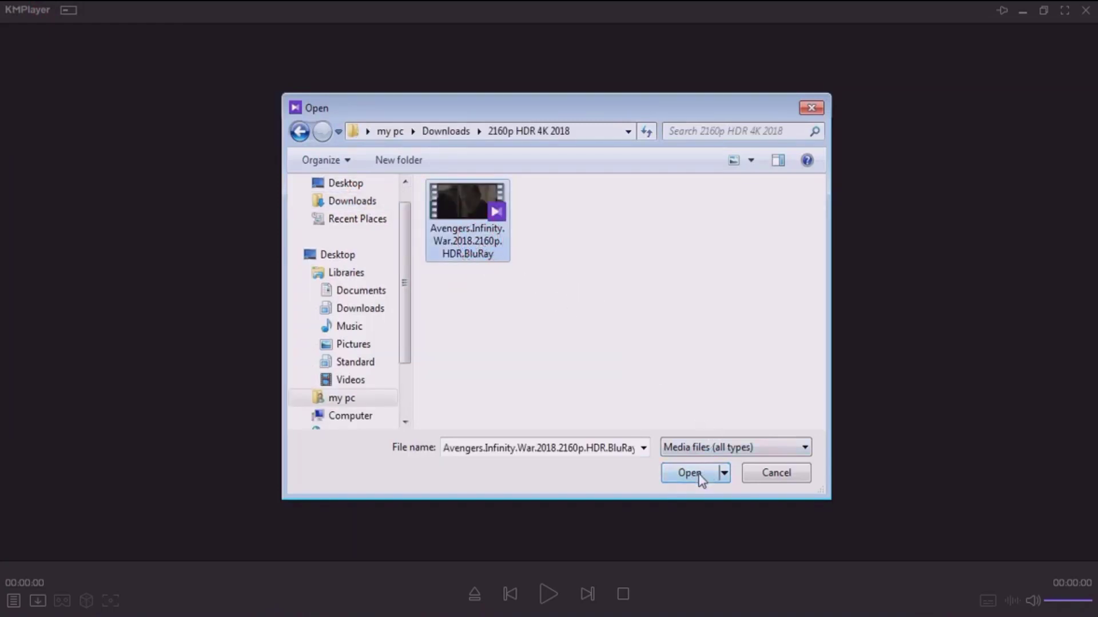
{"action": "left_click", "coordinate": [691, 473]}
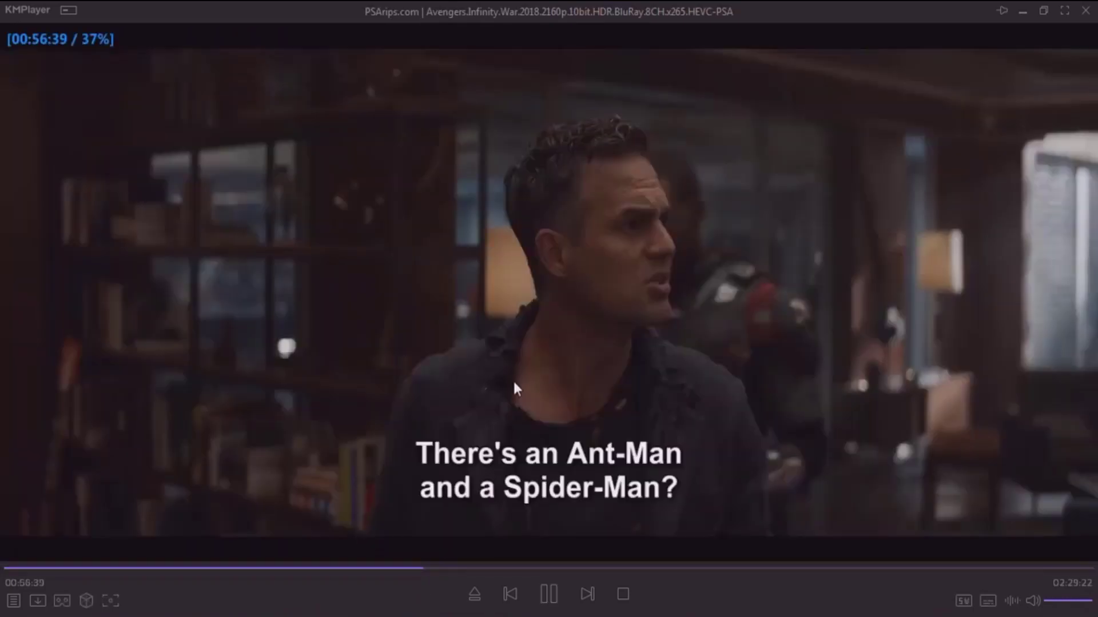
- Raise the picture contrast in Options > Miscellaneous
{"action": "left_click", "coordinate": [548, 610]}
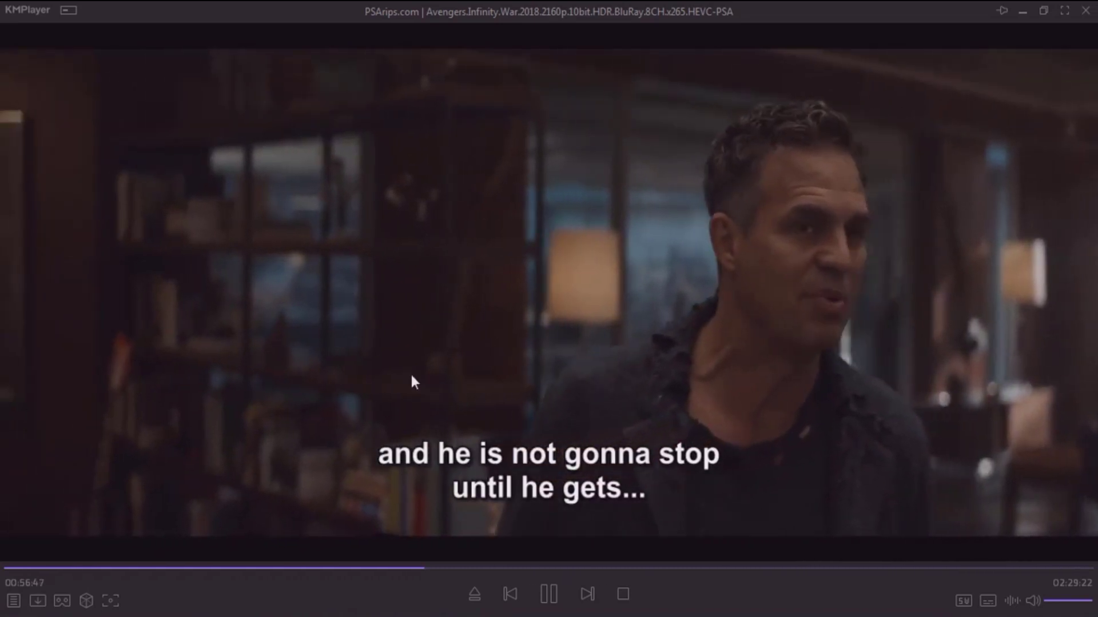
{"action": "left_click", "coordinate": [548, 610]}
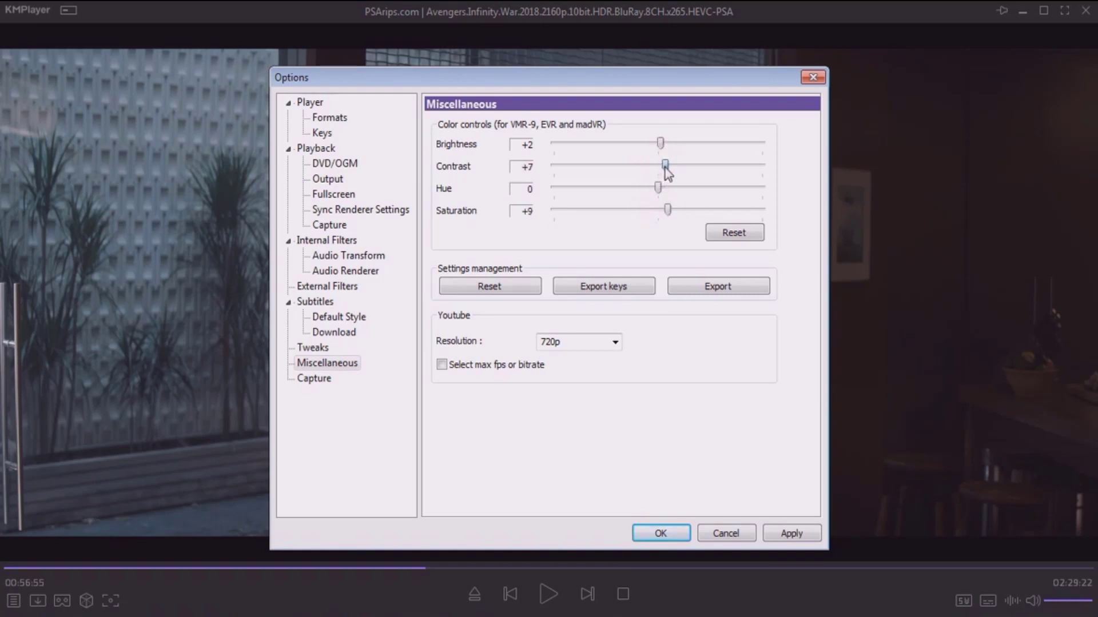
{"action": "left_click", "coordinate": [791, 533]}
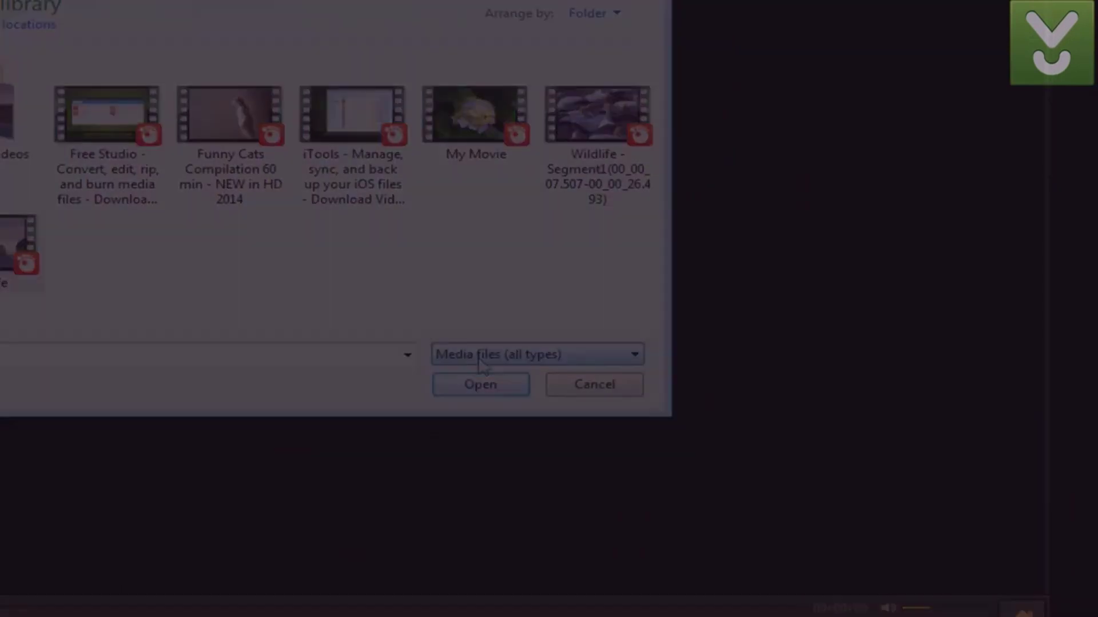
- Play a video, jump it forward ten seconds and reset playback speed to normal
{"action": "left_click", "coordinate": [480, 384]}
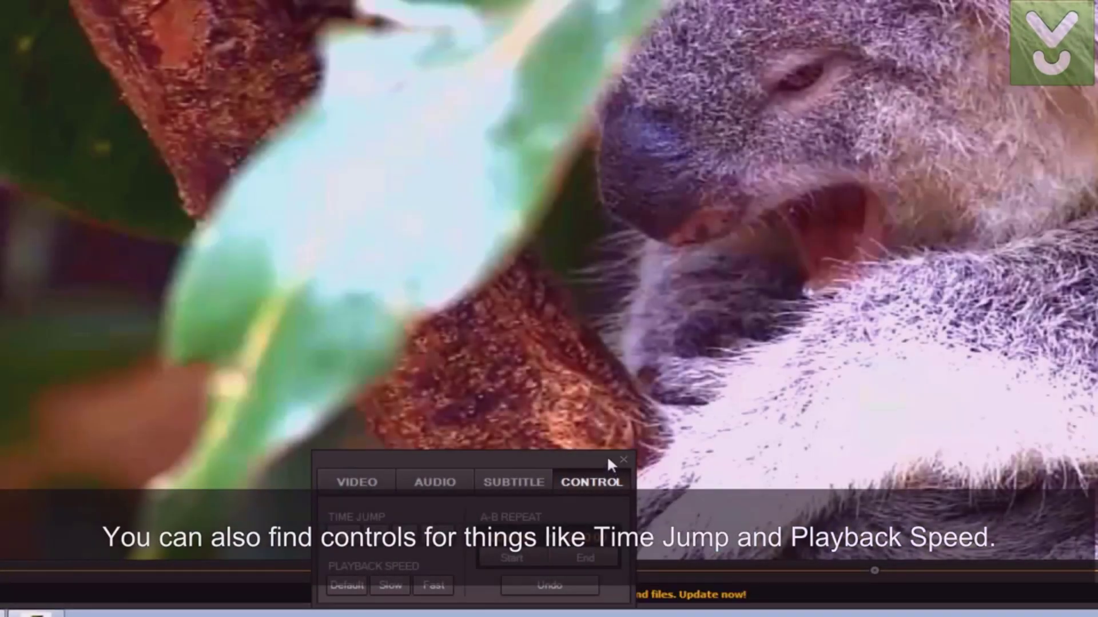
{"action": "left_click", "coordinate": [402, 550]}
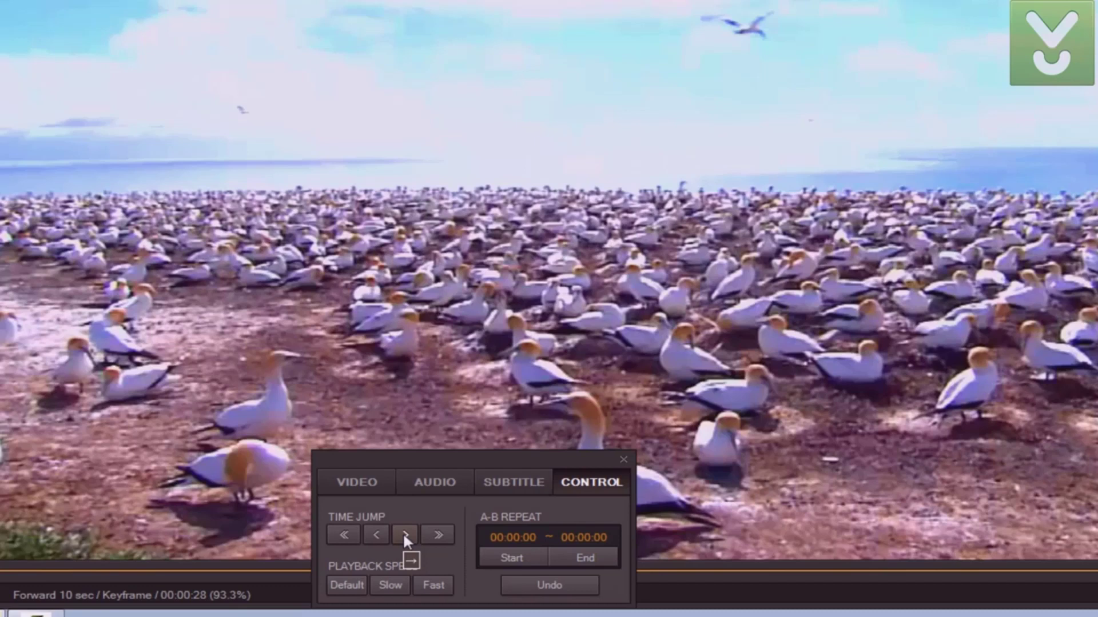
{"action": "left_click", "coordinate": [345, 601]}
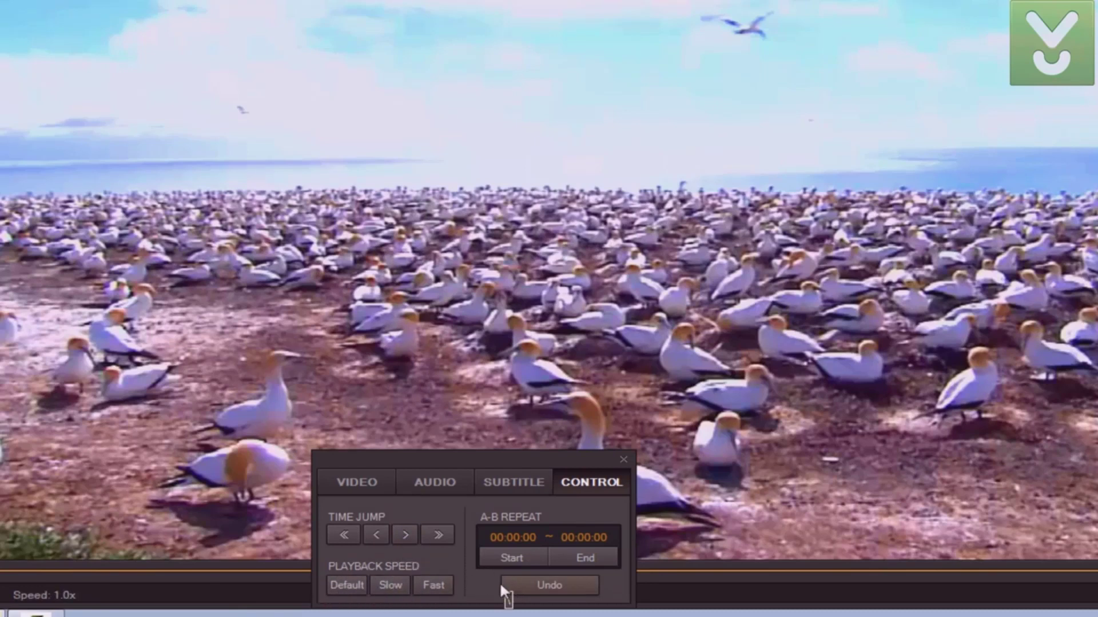
{"action": "left_click", "coordinate": [512, 558]}
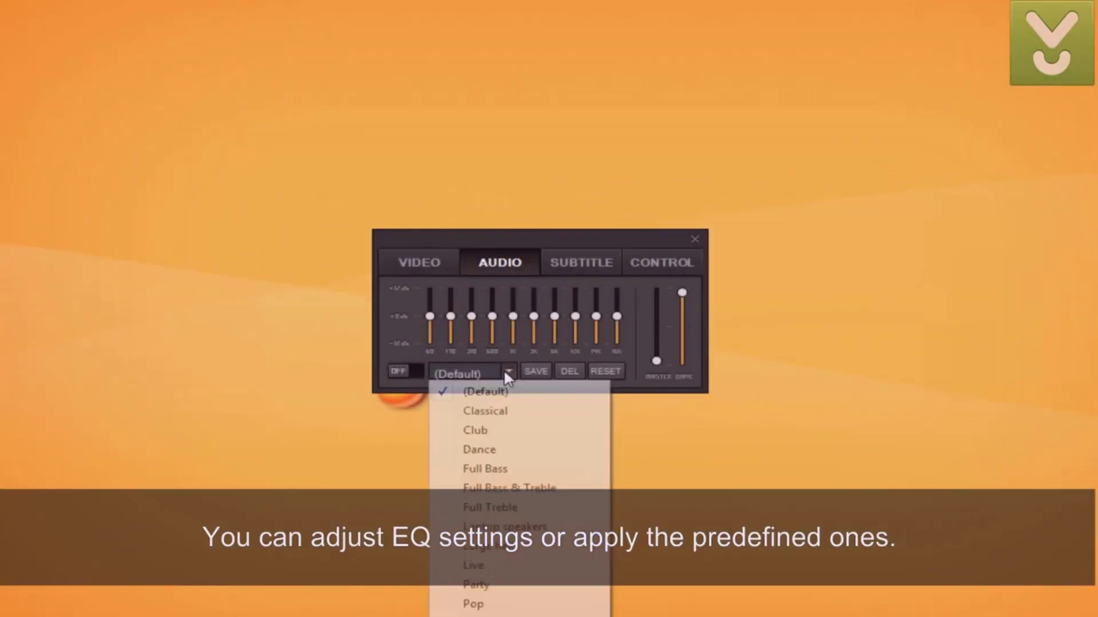
- Browse the predefined equalizer presets on the Audio tab
{"action": "left_click", "coordinate": [478, 449]}
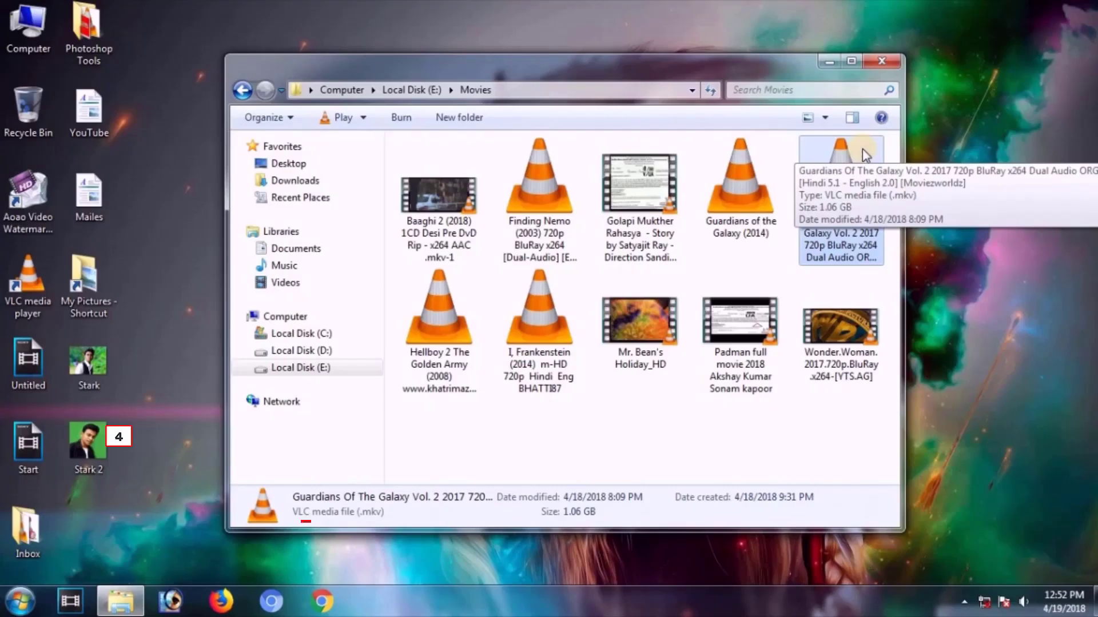
- Play Guardians Of The Galaxy Vol. 2, skip ahead with the seek bar, then quit the player
{"action": "double_click", "coordinate": [839, 177]}
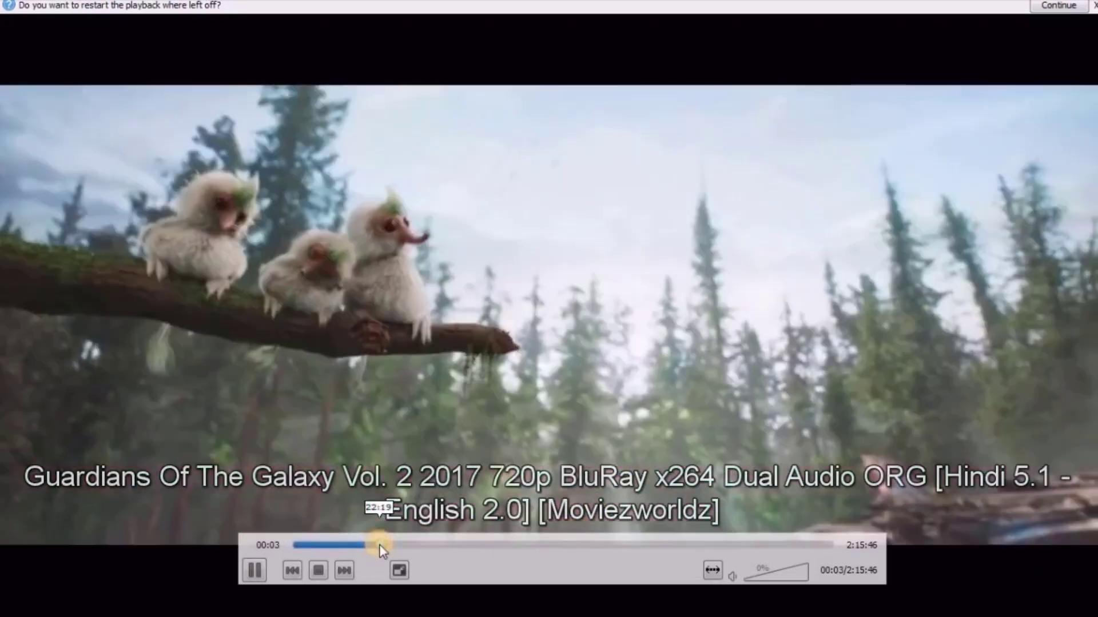
{"action": "left_click_drag", "start_coordinate": [375, 545], "coordinate": [602, 545]}
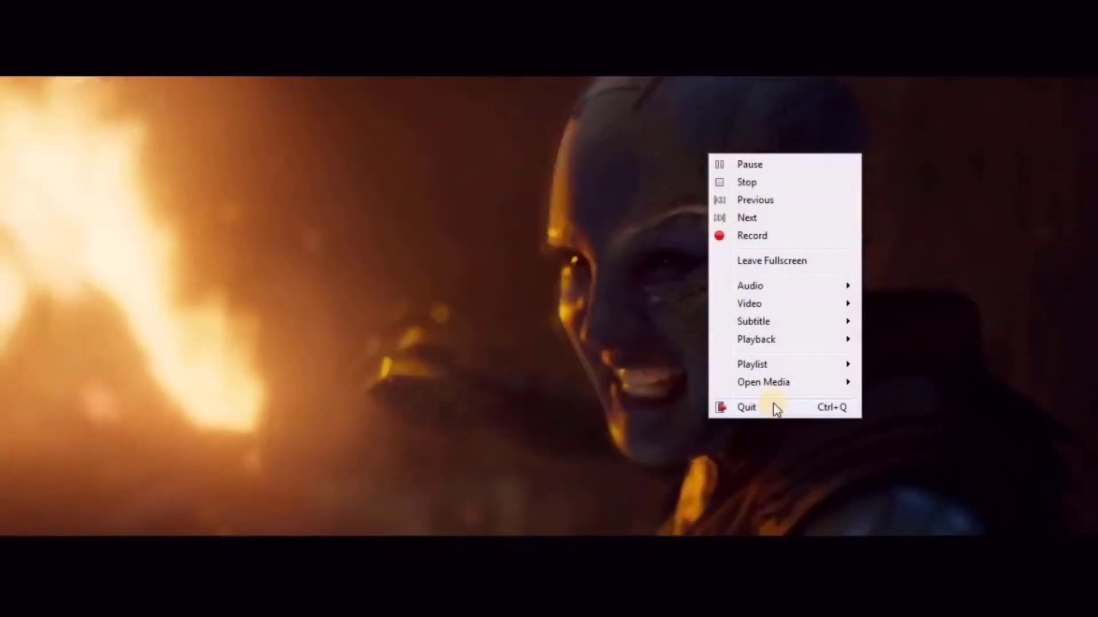
{"action": "left_click", "coordinate": [746, 407]}
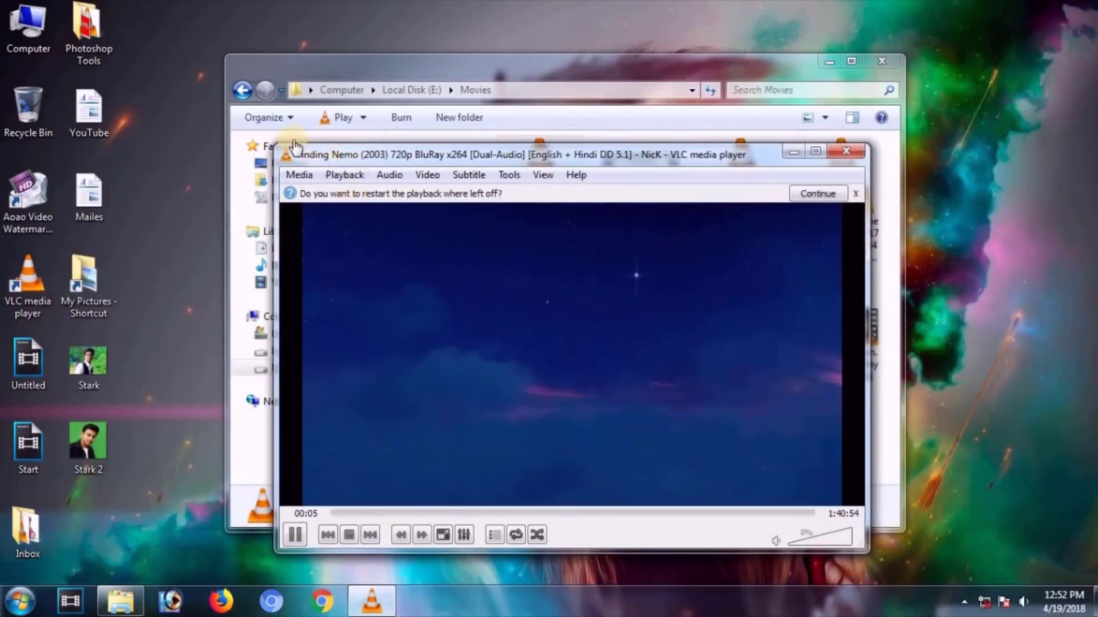
- Play Finding Nemo windowed, dismissing the resume-playback prompt
{"action": "left_click", "coordinate": [817, 193]}
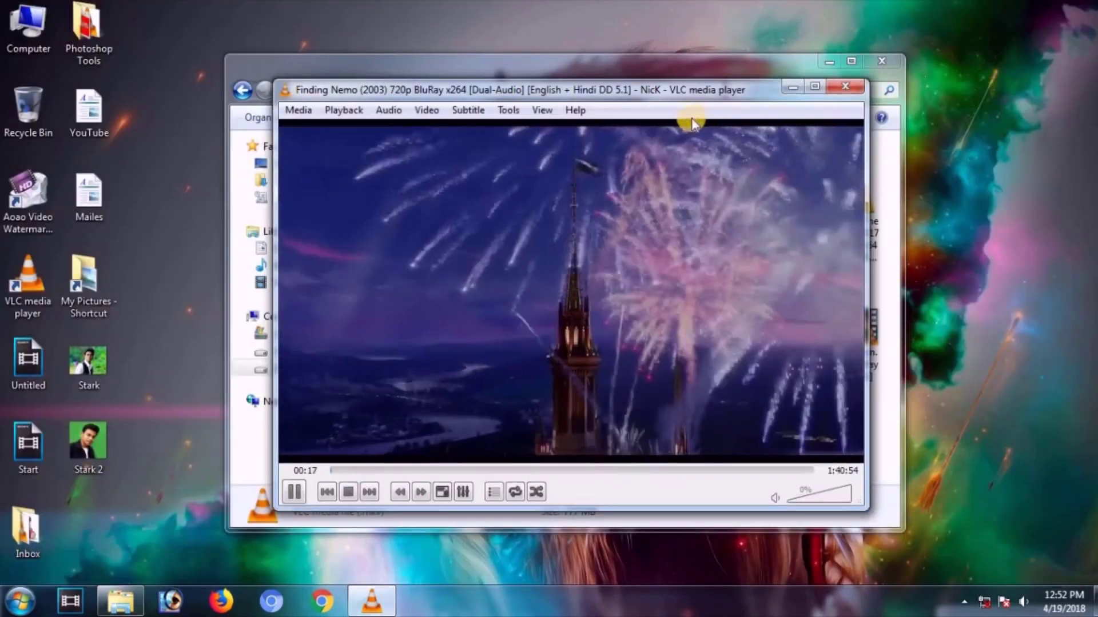
{"action": "mouse_move", "coordinate": [572, 334]}
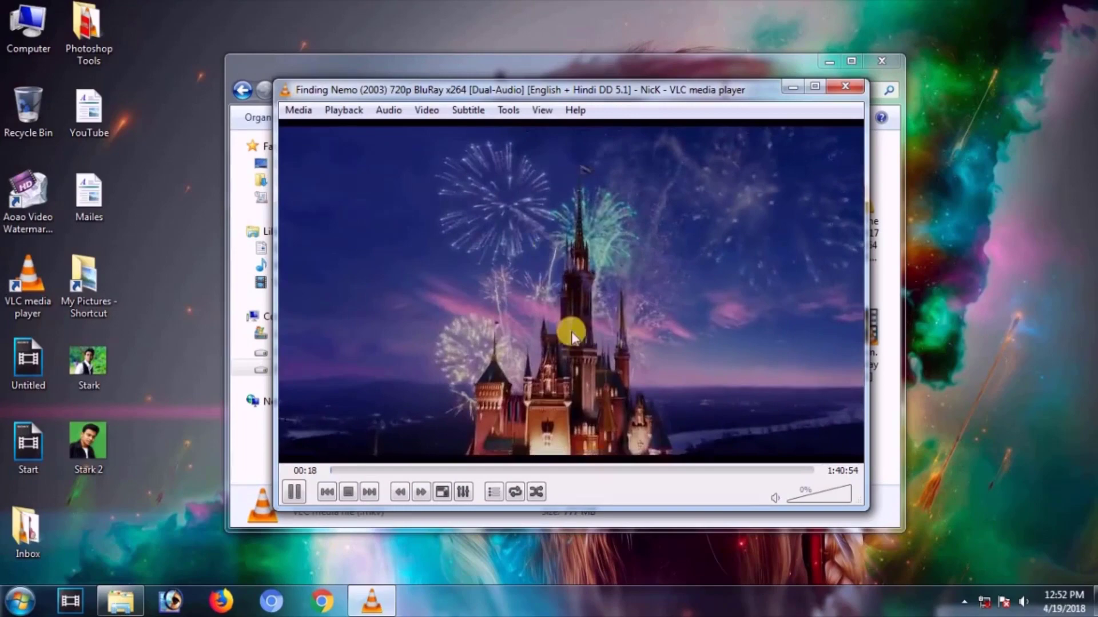